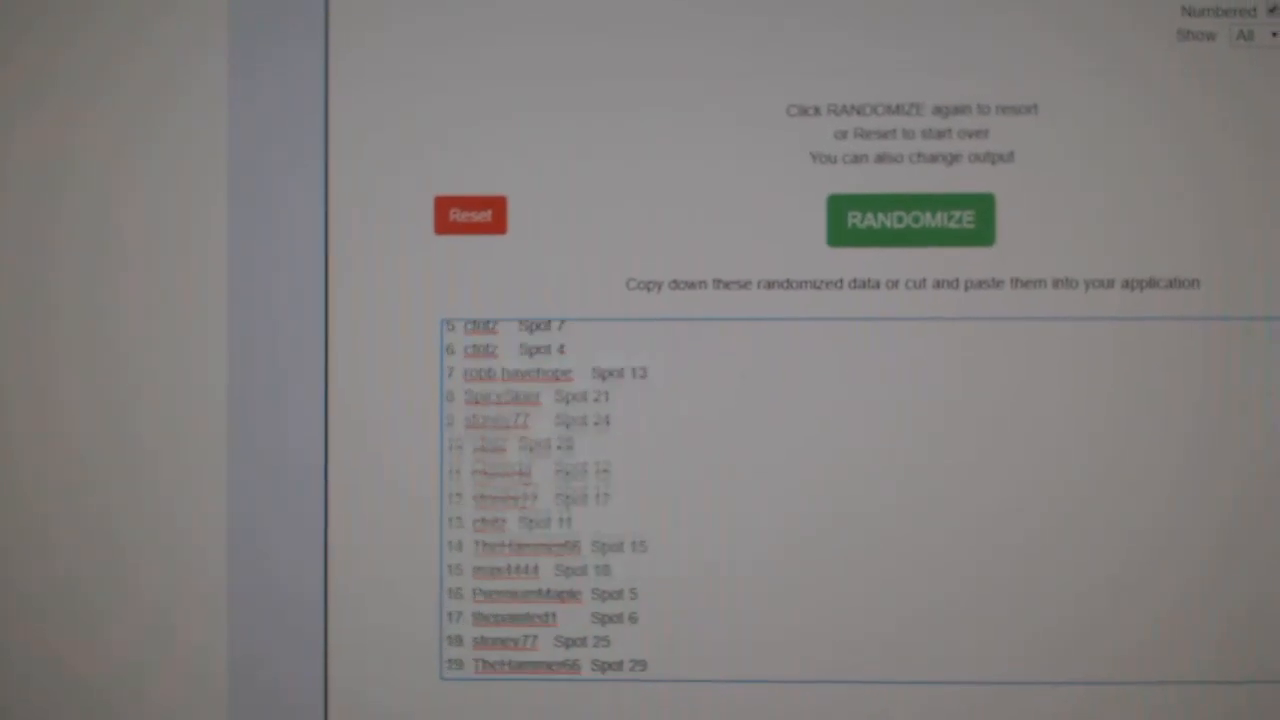
Reshuffle the participant names and spots on the list randomizer website.
{"action": "left_click", "coordinate": [910, 219]}
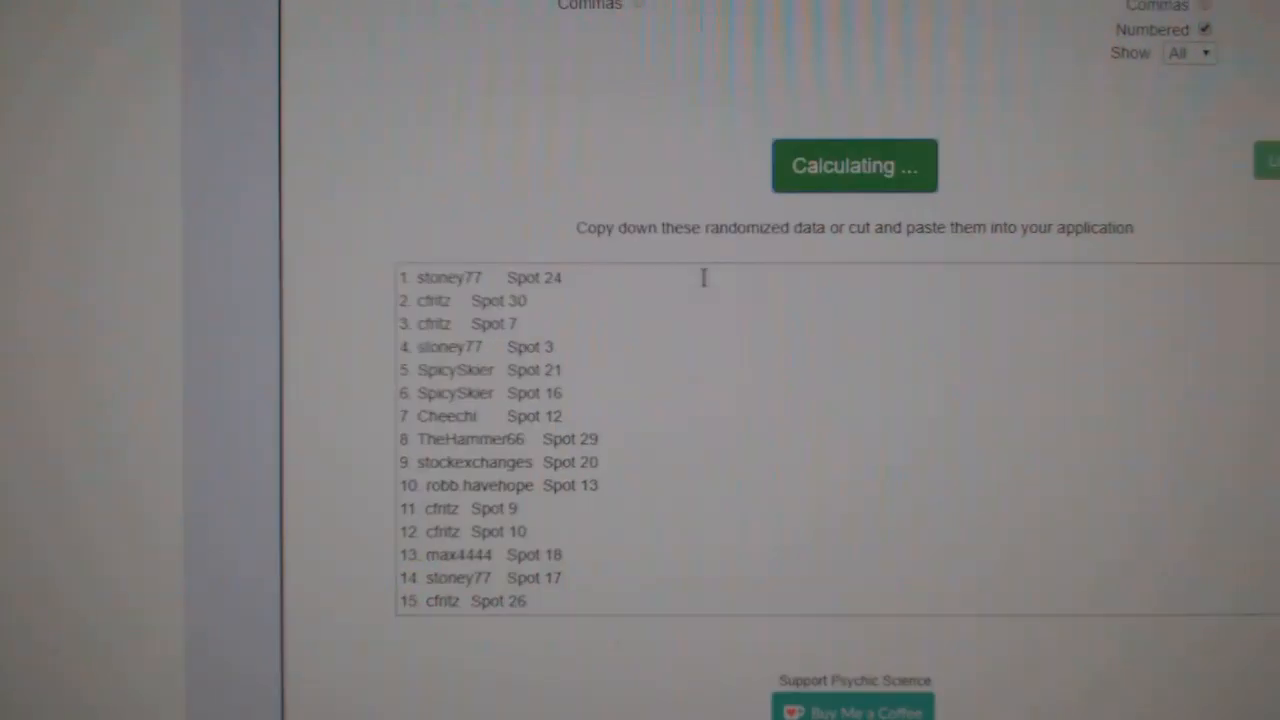
{"action": "left_click", "coordinate": [855, 165]}
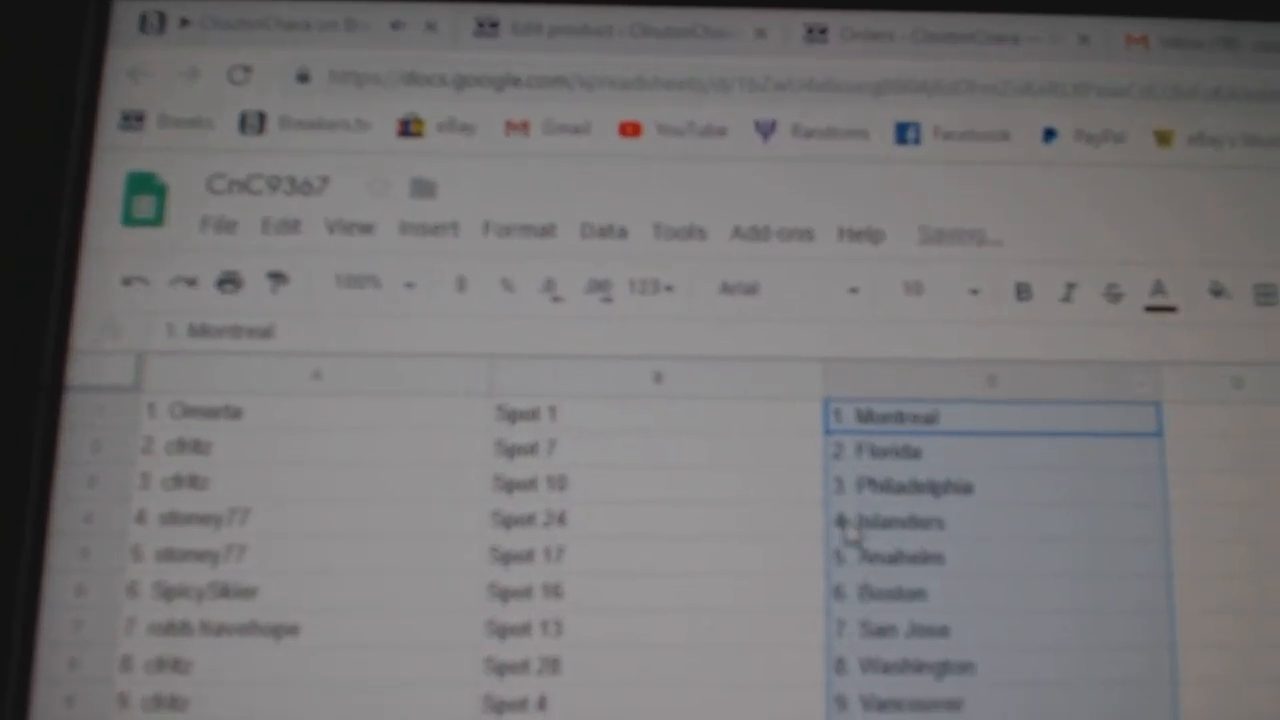
{"action": "scroll", "scroll_direction": "down", "scroll_amount": 3}
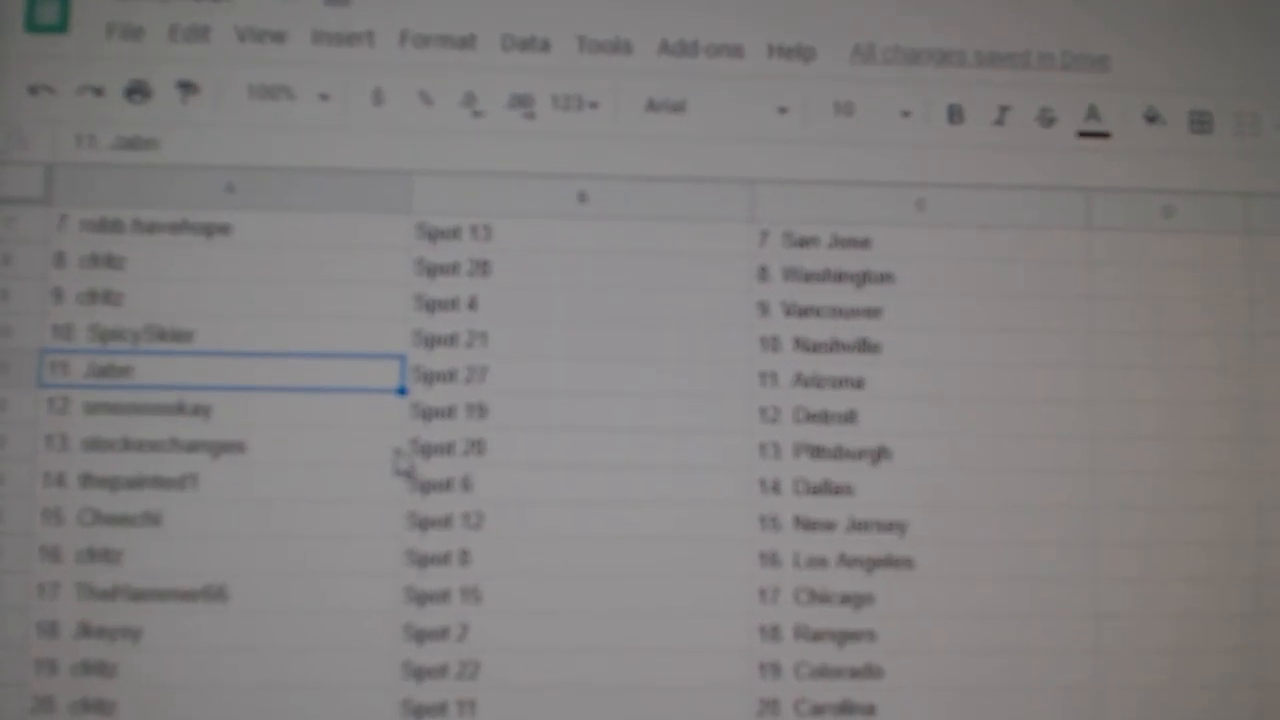
{"action": "left_click", "coordinate": [160, 445]}
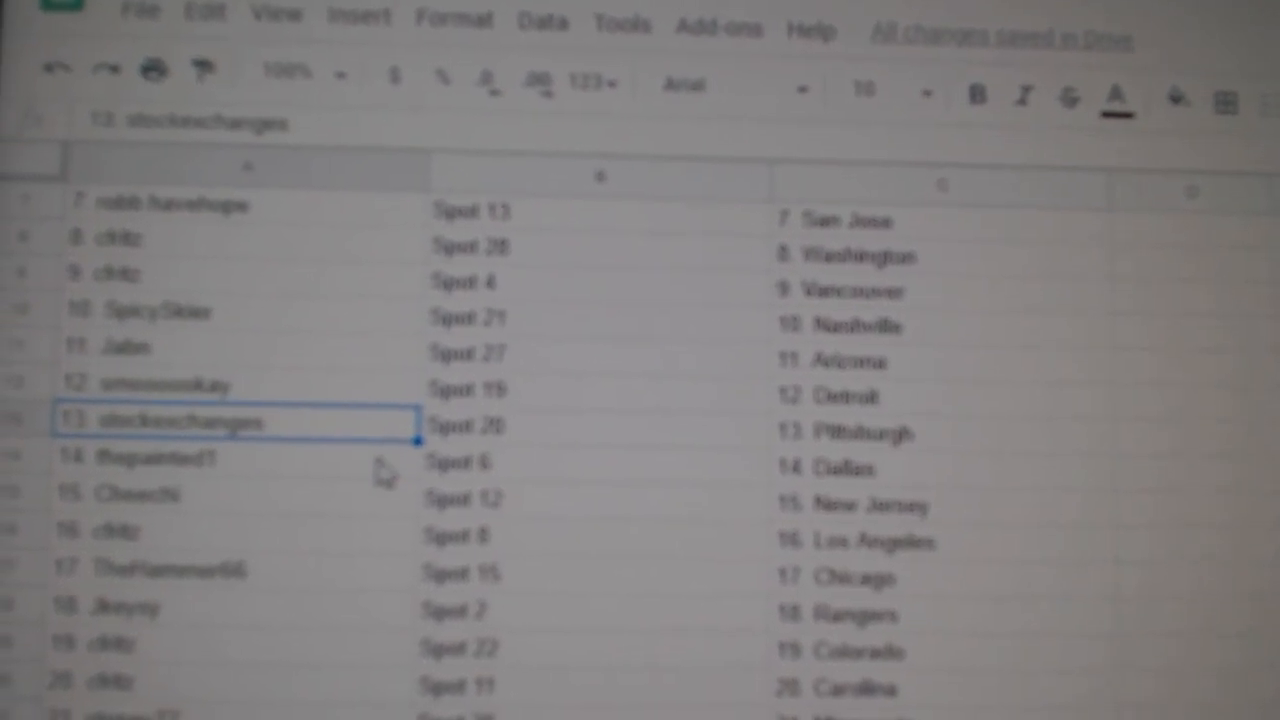